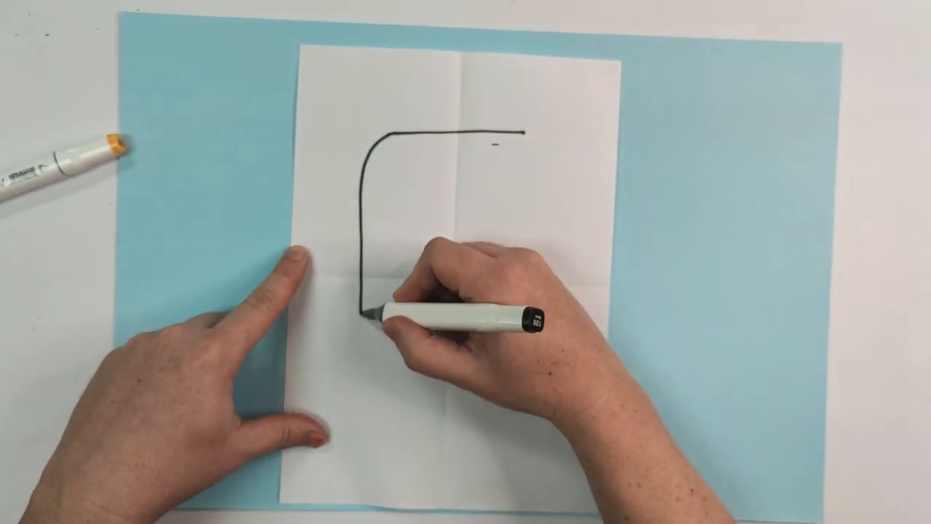
pyautogui.moveTo(364, 313); pyautogui.dragTo(523, 335)
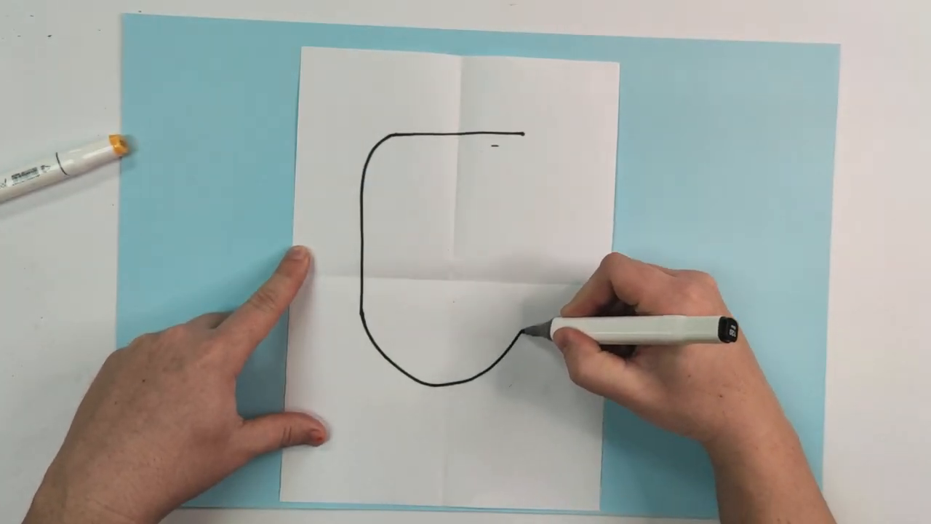